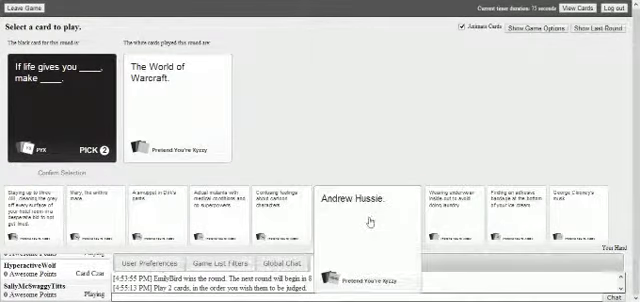
- Play the Andrew Hussie card as the second answer after The World of Warcraft
click(356, 200)
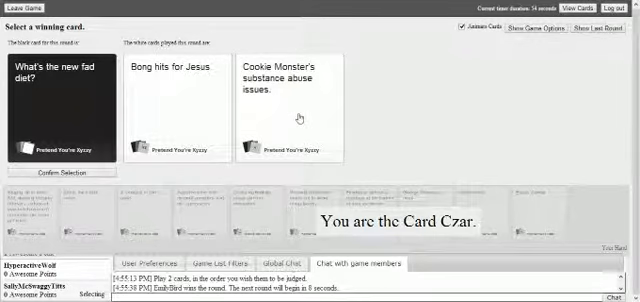
- Judge Cookie Monster's substance abuse issues as the winning answer to the fad diet prompt
click(292, 98)
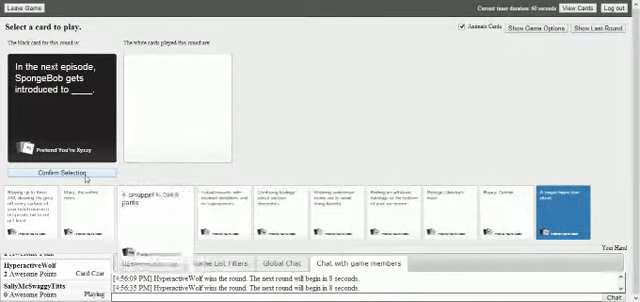
- Submit the selected white card as the answer to the SpongeBob prompt
click(53, 174)
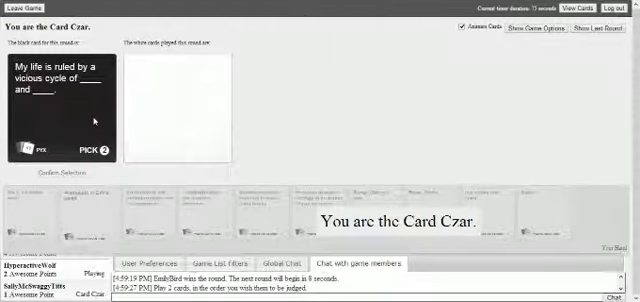
mouse_move(132, 103)
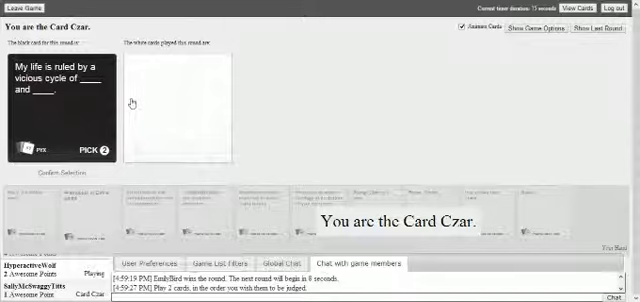
mouse_move(288, 93)
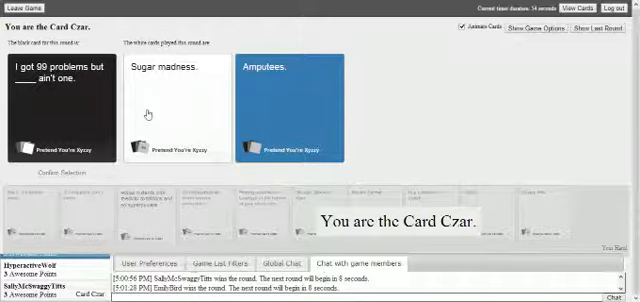
mouse_move(227, 114)
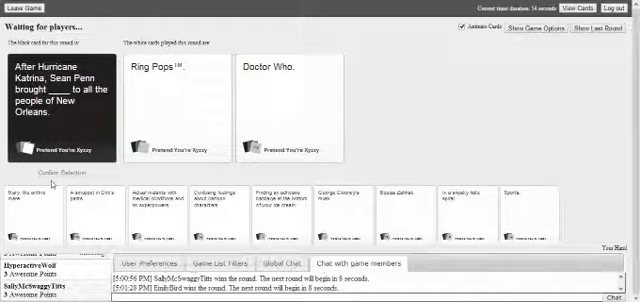
- Play a white card from the hand for the Hurricane Katrina black card
click(290, 95)
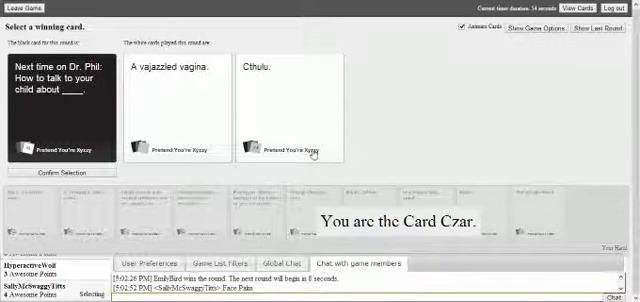
- Judge Cthulu. as the winning answer to the Dr. Phil black card
click(175, 100)
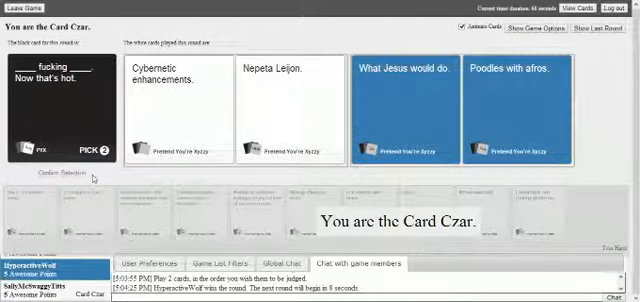
mouse_move(97, 177)
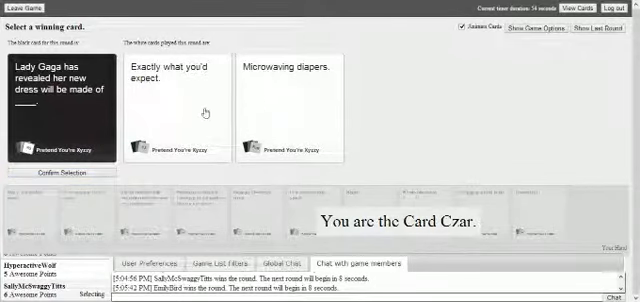
mouse_move(280, 108)
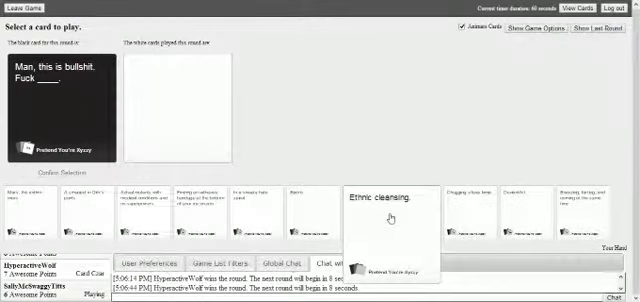
- Play the 'Ethnic cleansing.' card as this round's answer
click(373, 198)
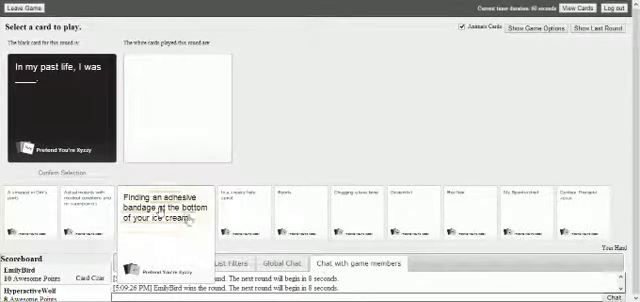
- Play the adhesive-bandage-in-ice-cream card for the 'In my past life, I was' prompt
click(150, 200)
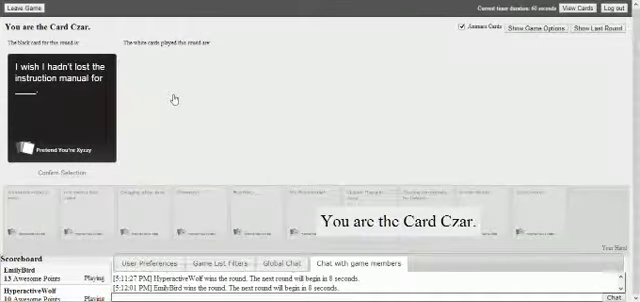
mouse_move(114, 163)
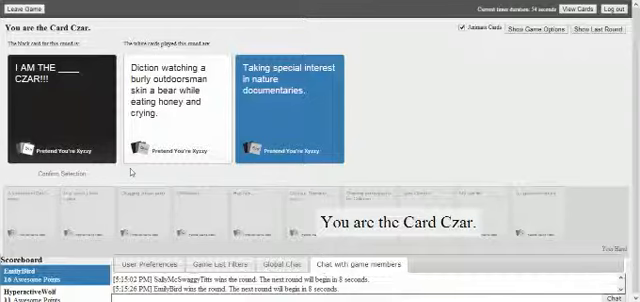
mouse_move(344, 117)
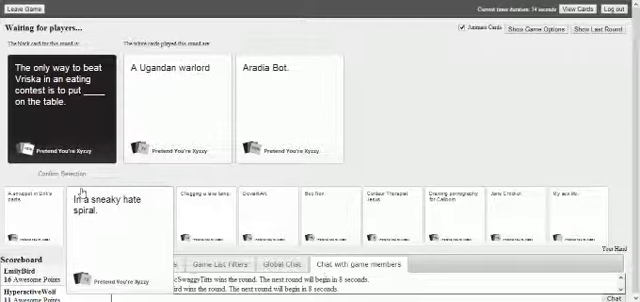
- Play a white card from the hand answering the Vriska eating-contest black card
click(288, 95)
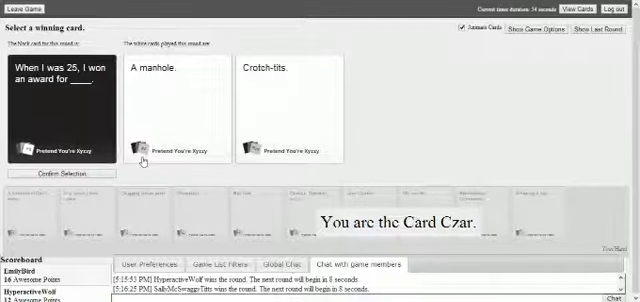
mouse_move(252, 138)
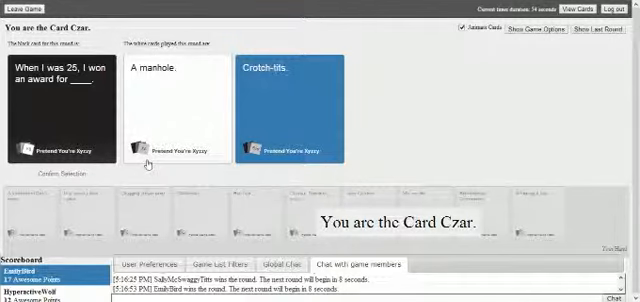
mouse_move(162, 124)
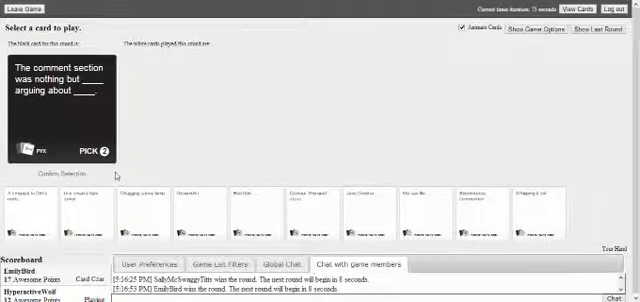
mouse_move(110, 171)
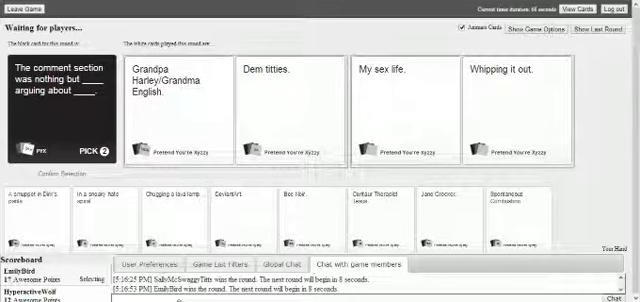
mouse_move(405, 113)
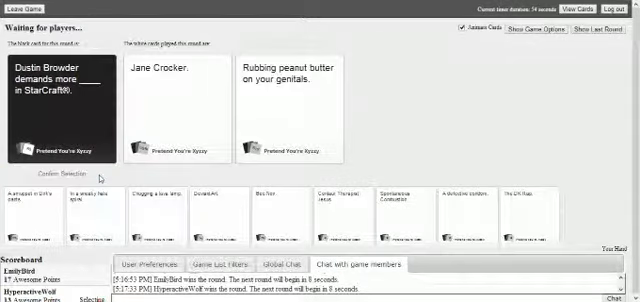
mouse_move(271, 103)
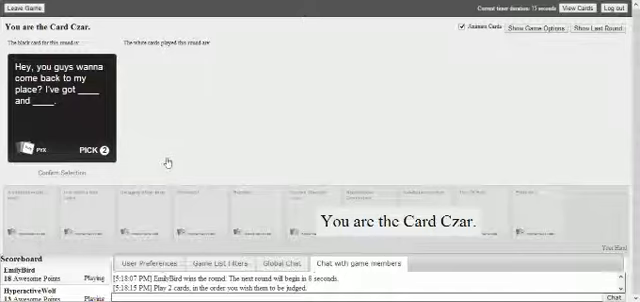
mouse_move(130, 110)
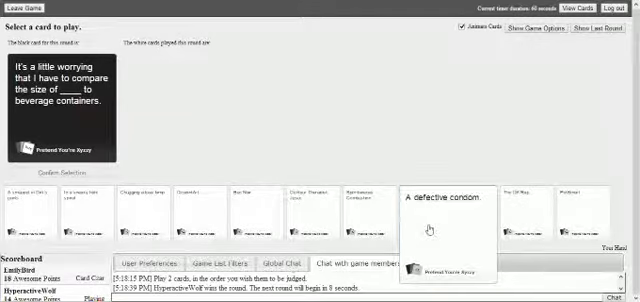
- Play 'A defective condom.' as the answer to the beverage-containers black card
click(432, 201)
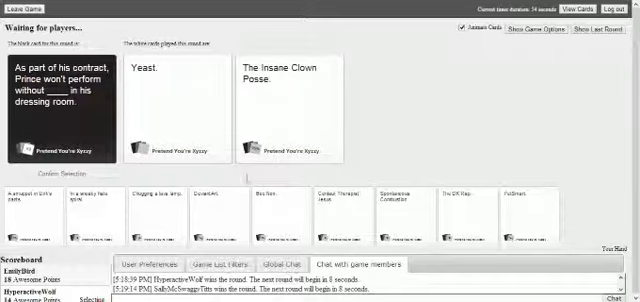
mouse_move(248, 167)
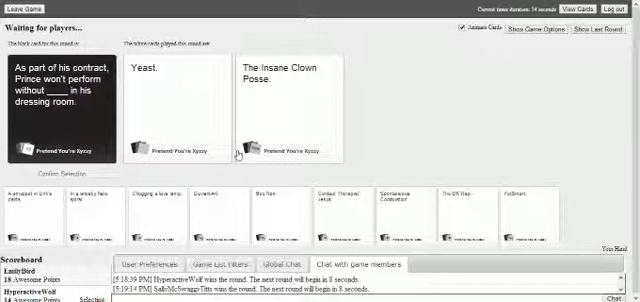
- As Card Czar, select the best played white card to name the round winner
click(180, 100)
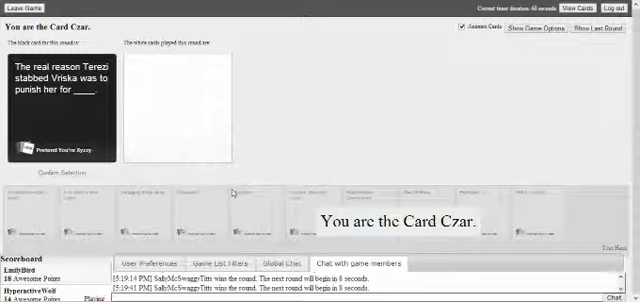
mouse_move(230, 192)
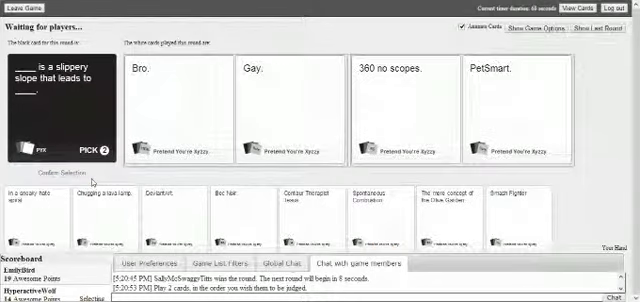
- Advance the slippery-slope round after SallyMcSwaggyTits' win, taking the Card Czar role
click(120, 190)
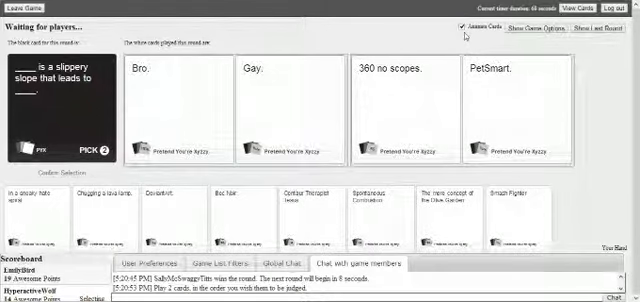
mouse_move(419, 65)
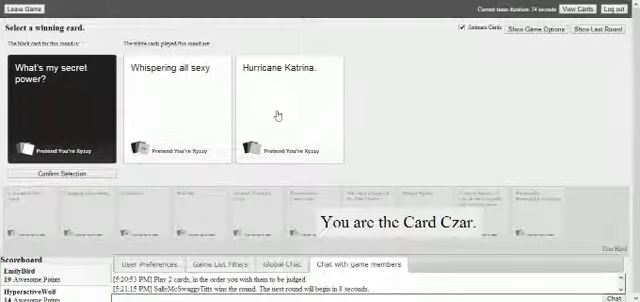
- Award 'Hurricane Katrina.' the win for 'What's my secret power?', giving EmilyBird 20 points
click(290, 95)
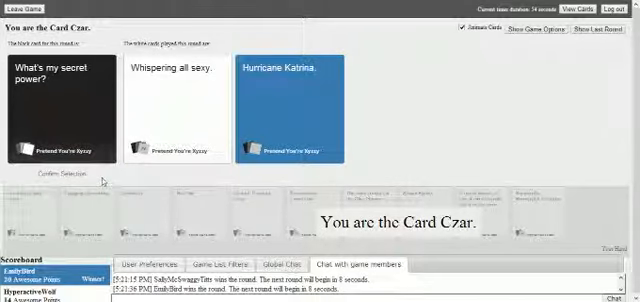